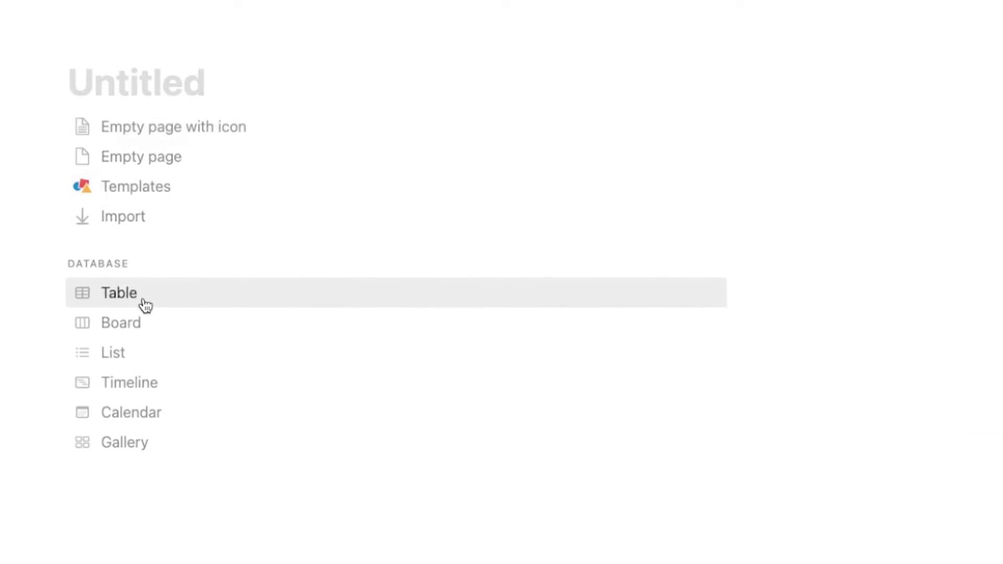
Step: Create a new table database named Recurring Tasks with a repeat-arrows page icon
{"action": "left_click", "coordinate": [119, 294]}
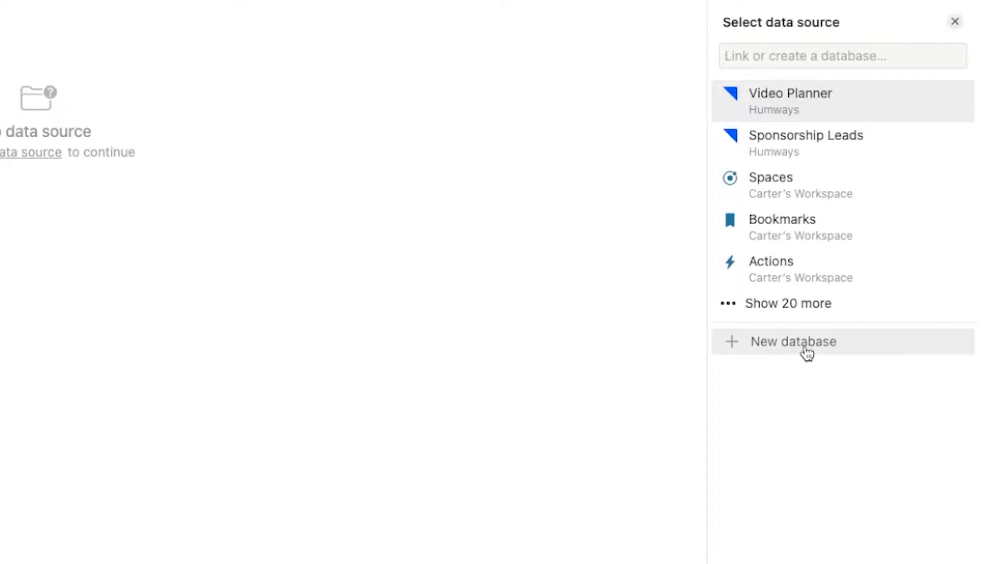
{"action": "left_click", "coordinate": [805, 341]}
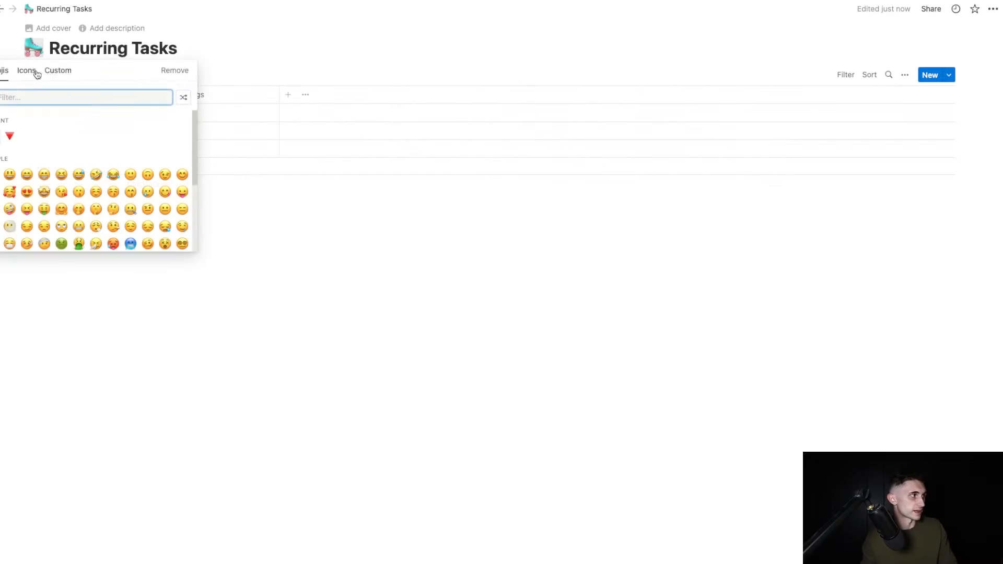
{"action": "left_click", "coordinate": [26, 71]}
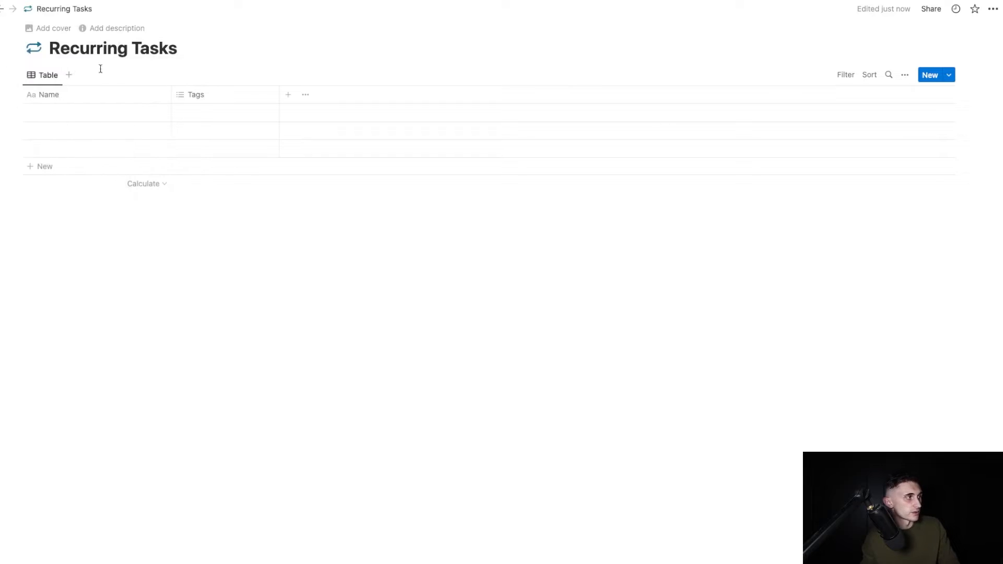
Step: Rename Name to Task, delete Tags, and add a checkbox property named Done?
{"action": "left_click", "coordinate": [905, 74]}
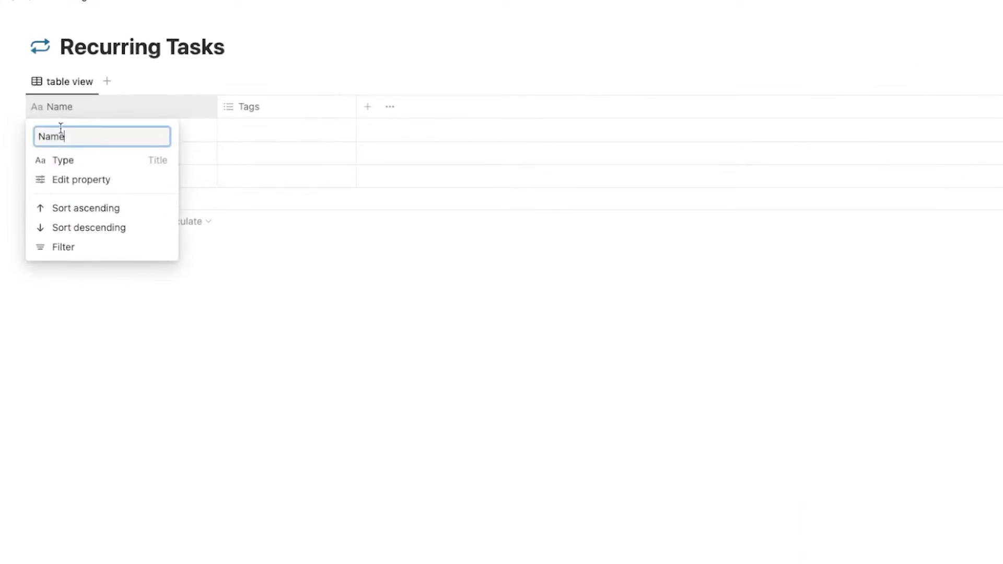
{"action": "type", "text": "Task"}
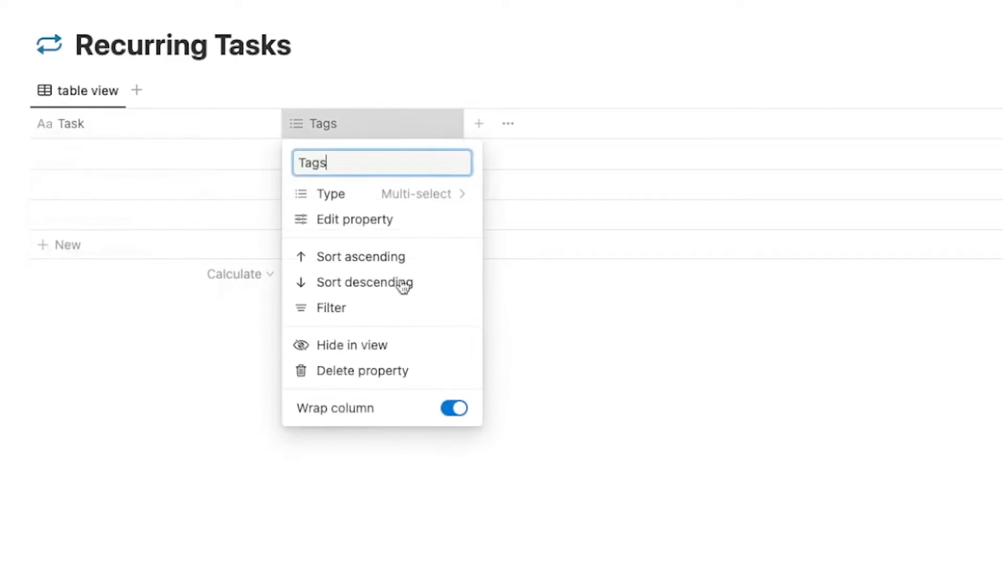
{"action": "left_click", "coordinate": [361, 370]}
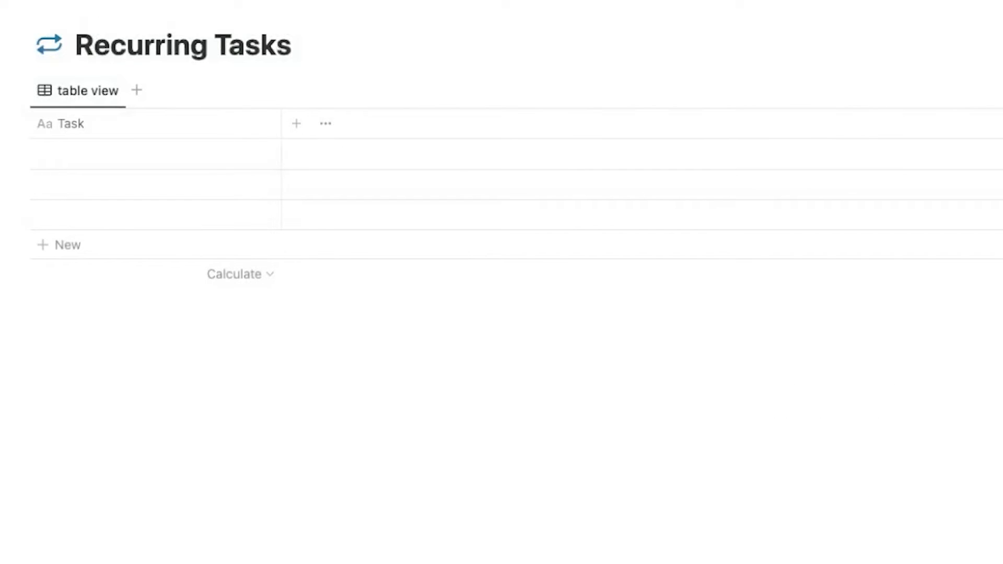
{"action": "left_click", "coordinate": [296, 123]}
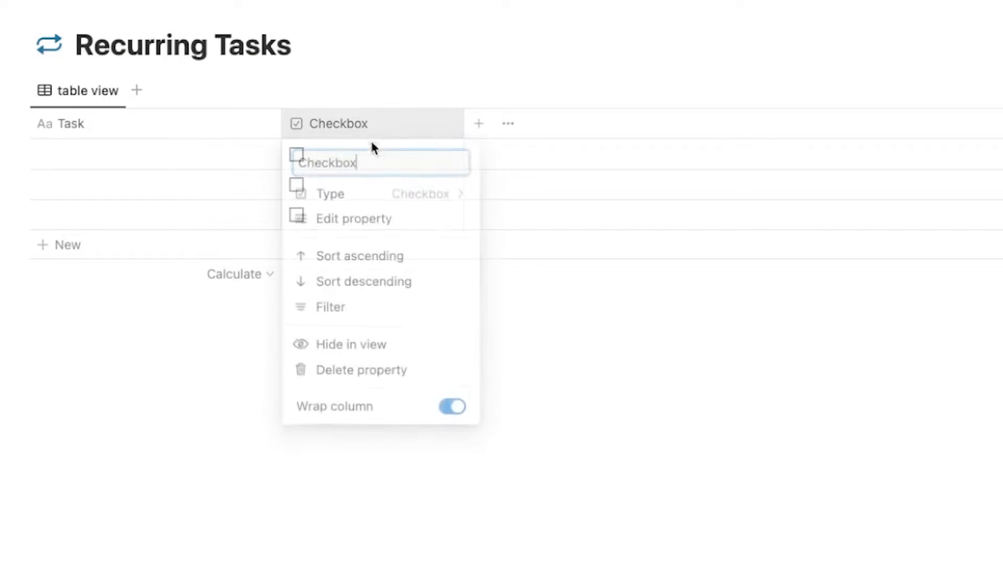
{"action": "type", "text": "Done?"}
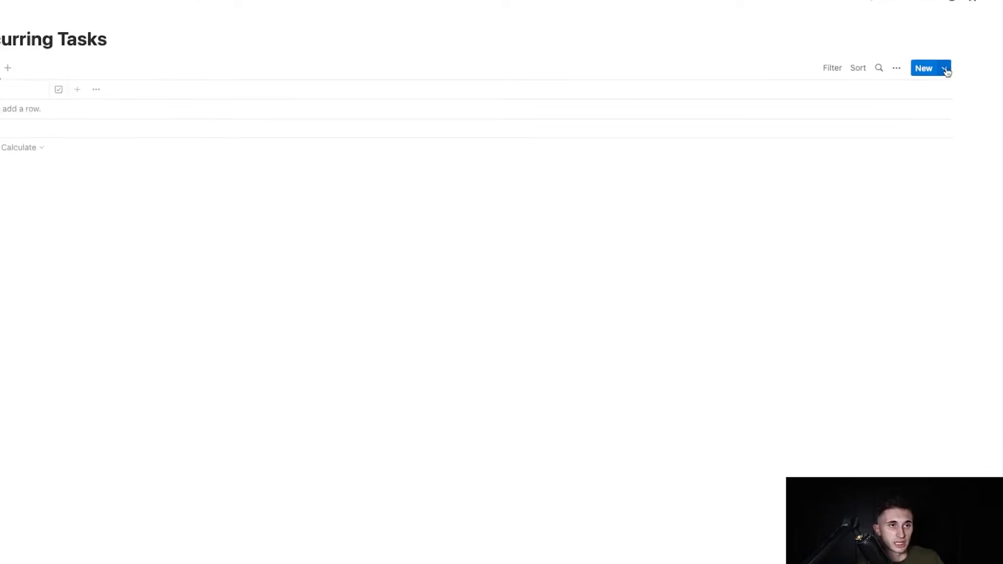
Step: Start a new database template and add a Created time property to it
{"action": "left_click", "coordinate": [947, 69]}
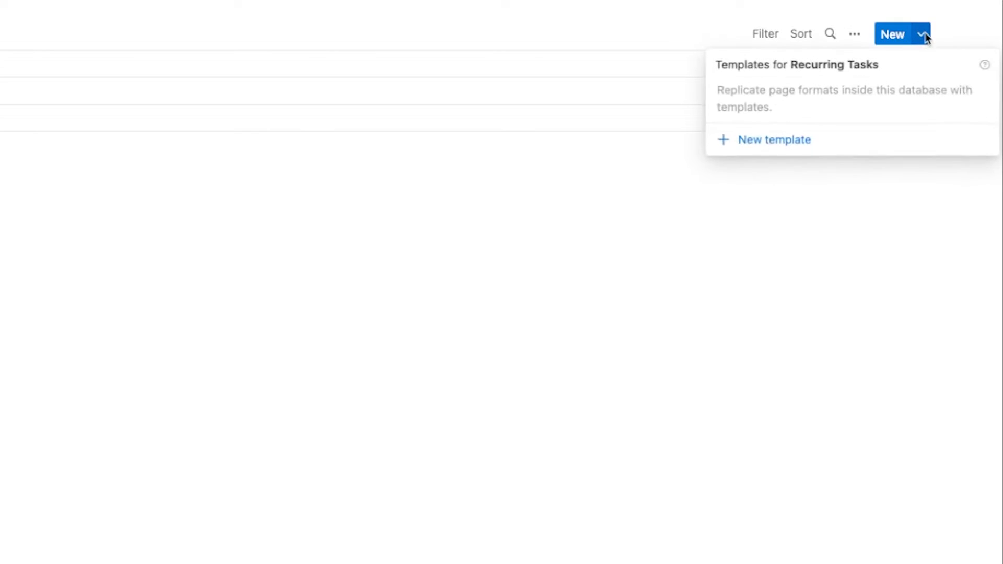
{"action": "left_click", "coordinate": [774, 140]}
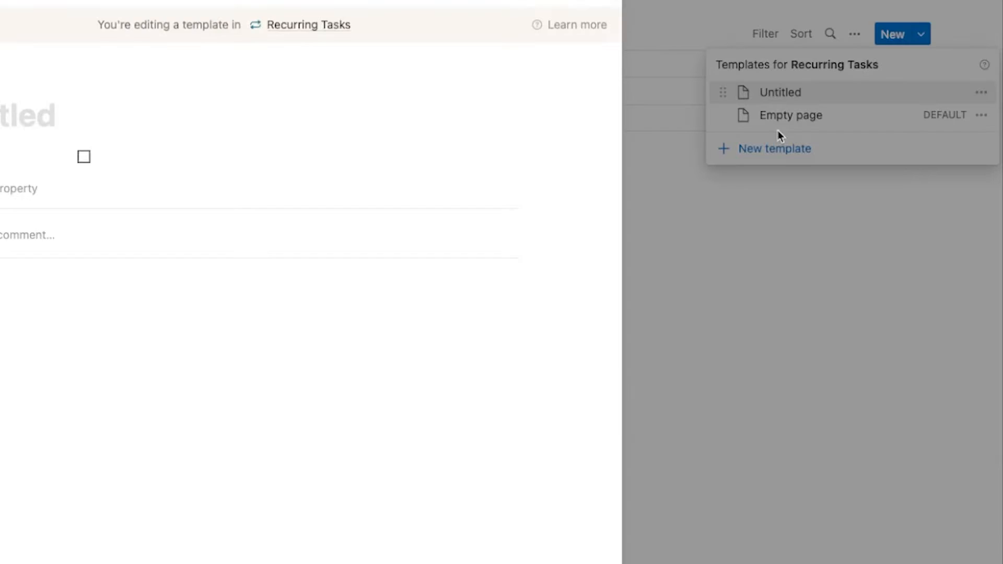
{"action": "left_click", "coordinate": [780, 92]}
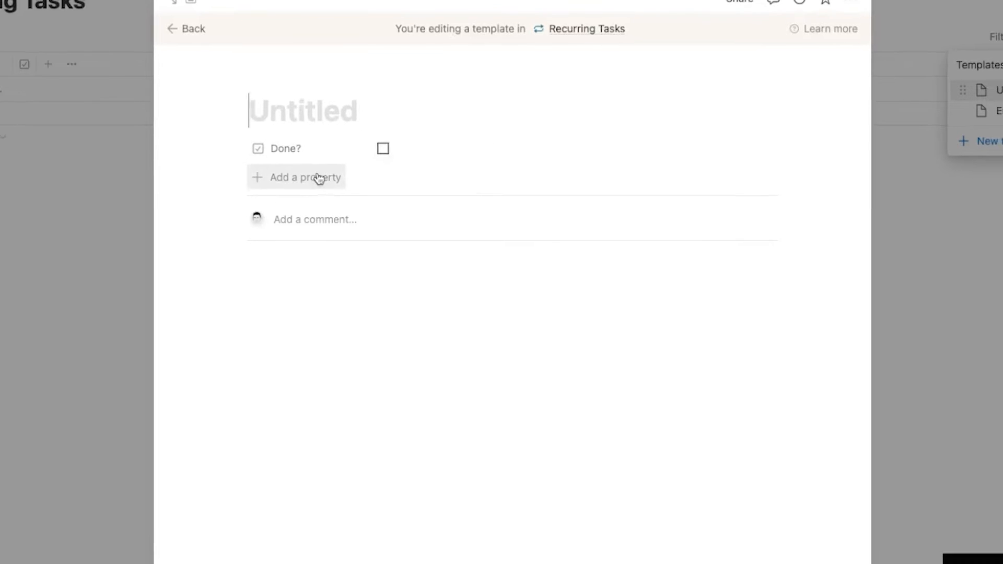
{"action": "left_click", "coordinate": [306, 177]}
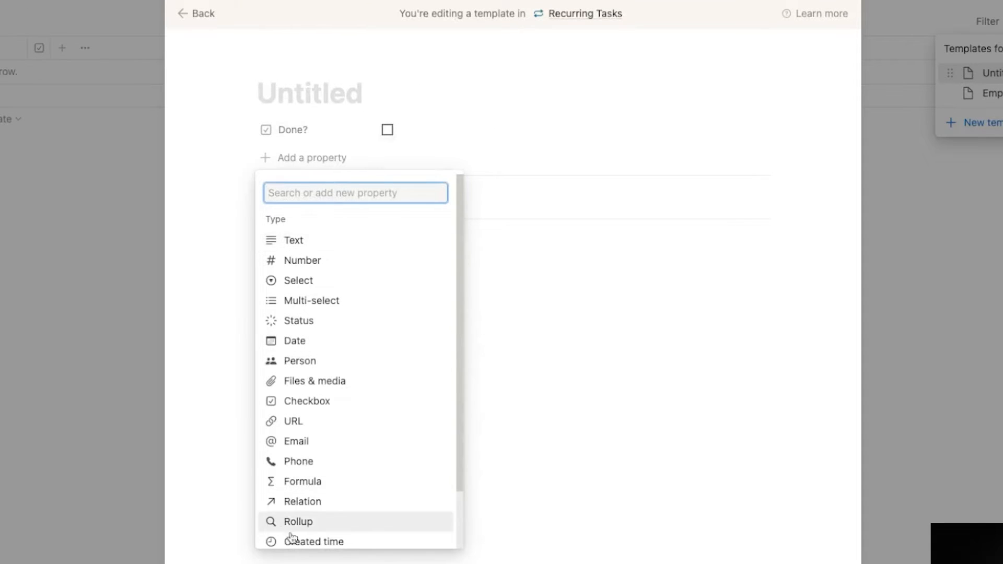
{"action": "left_click", "coordinate": [312, 542]}
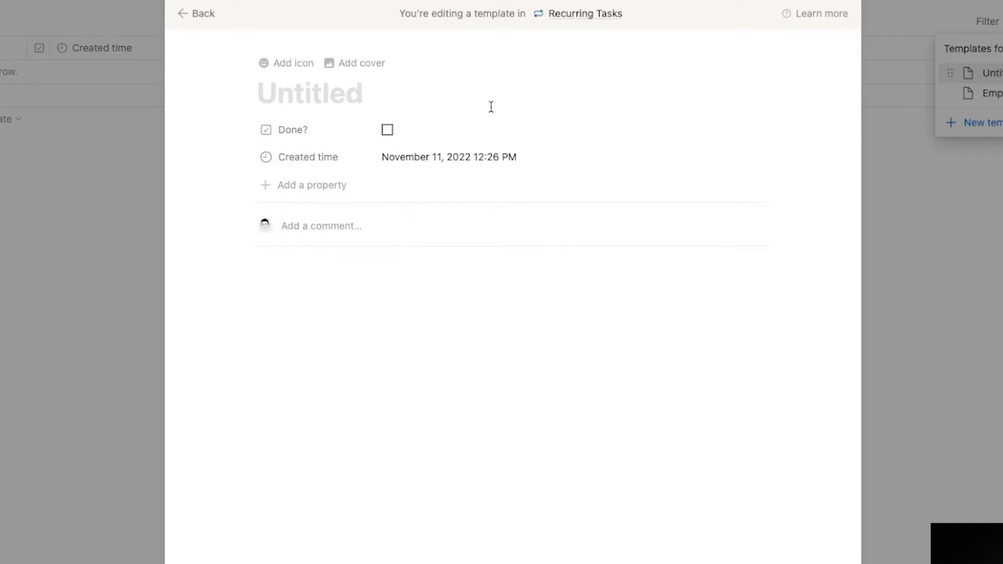
Step: Title the new template 'Water the plants'
{"action": "type", "text": "Water the"}
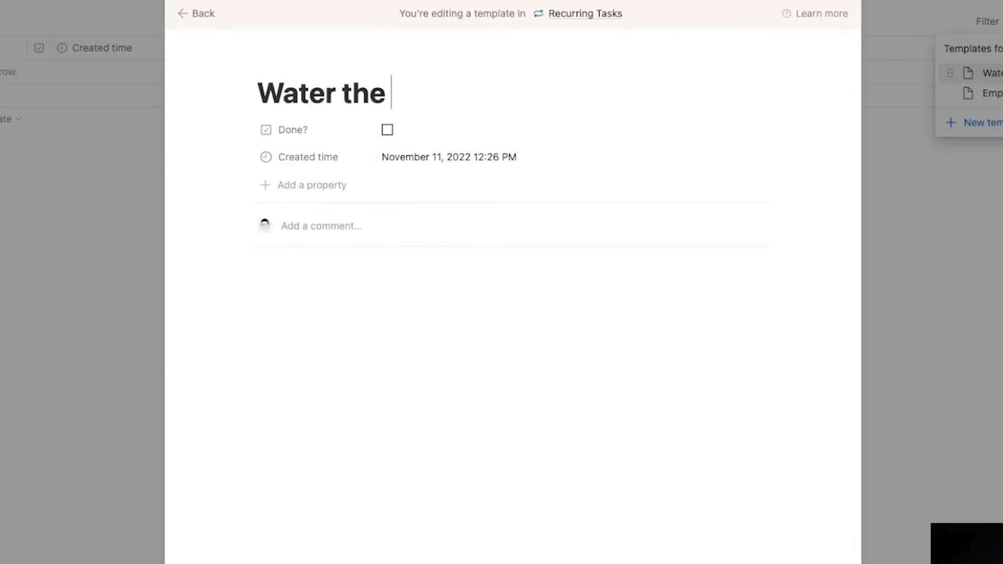
{"action": "type", "text": "plants"}
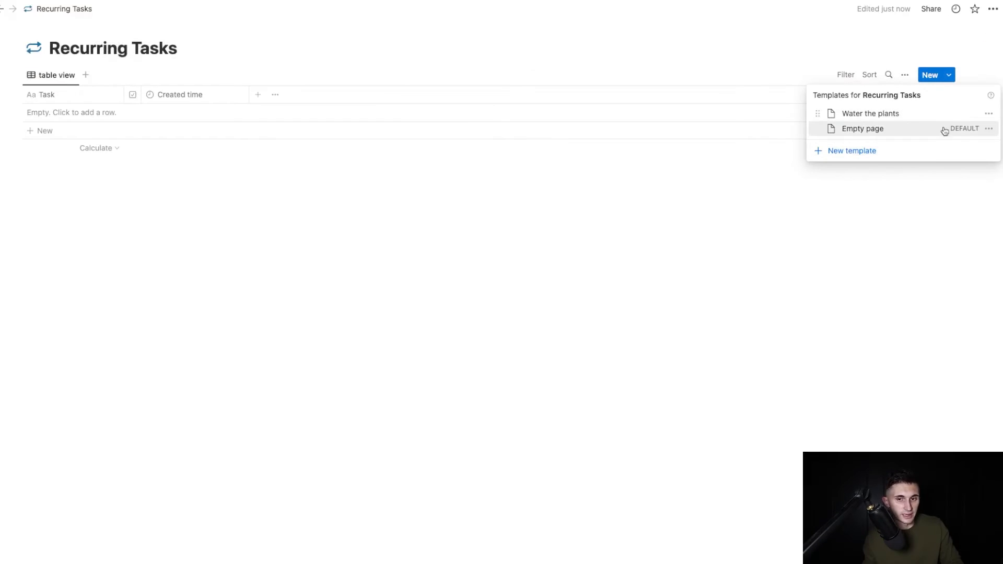
{"action": "mouse_move", "coordinate": [989, 116]}
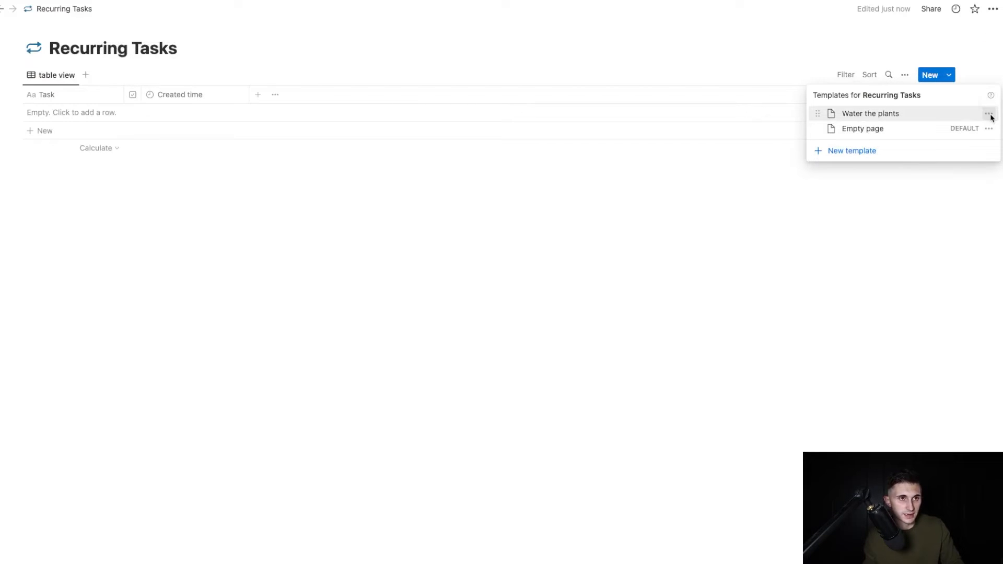
Step: Show the Repeat schedule options for the Water the plants template
{"action": "left_click", "coordinate": [989, 112]}
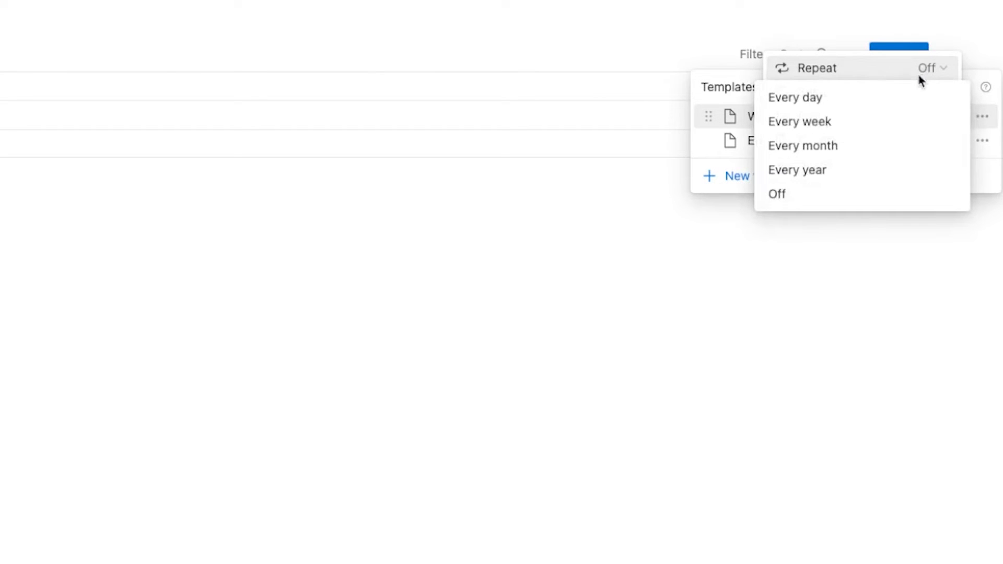
{"action": "mouse_move", "coordinate": [880, 121]}
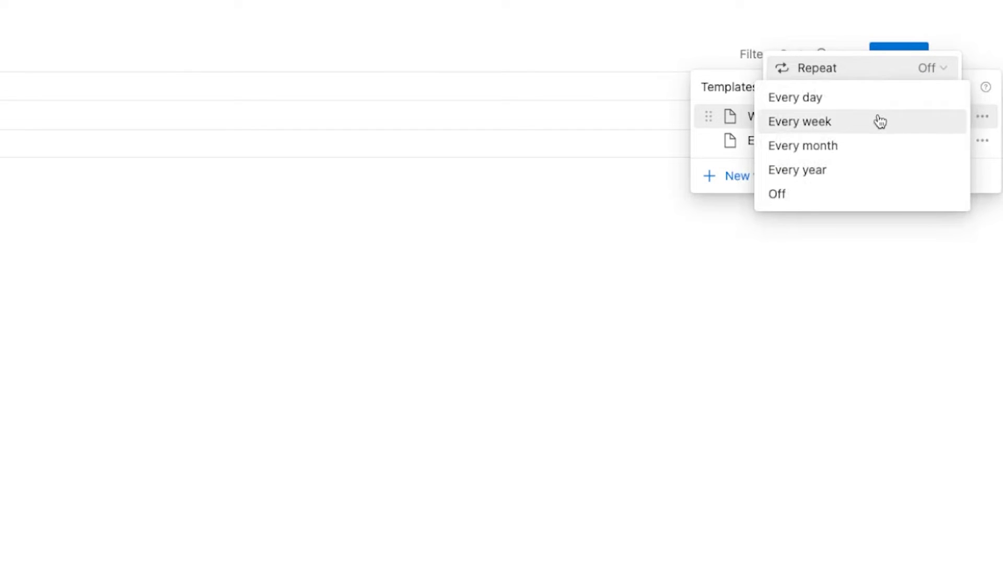
Step: Set the template to repeat every week on Friday at 12:28 PM and save it
{"action": "left_click", "coordinate": [799, 121]}
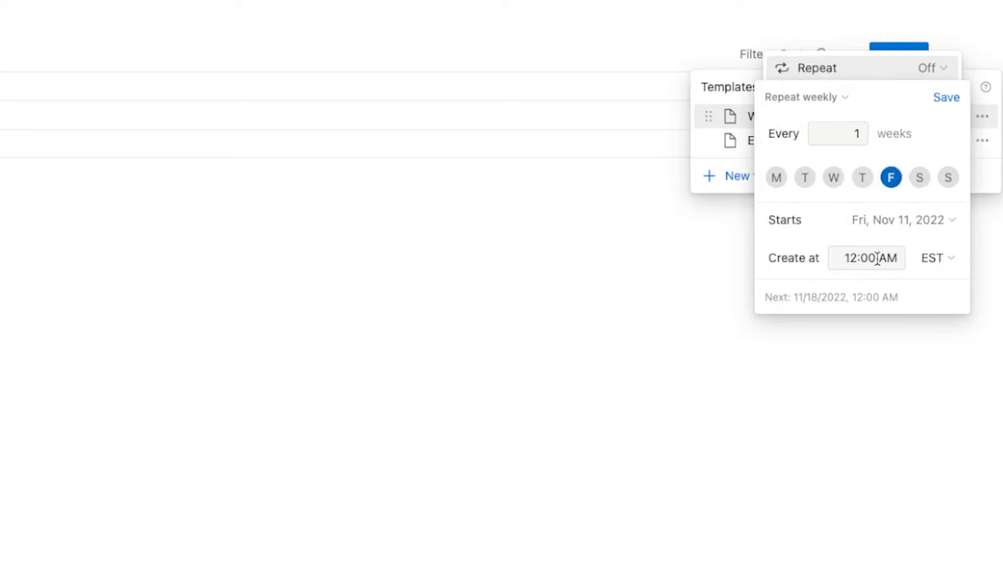
{"action": "left_click", "coordinate": [868, 258]}
{"action": "type", "text": "28"}
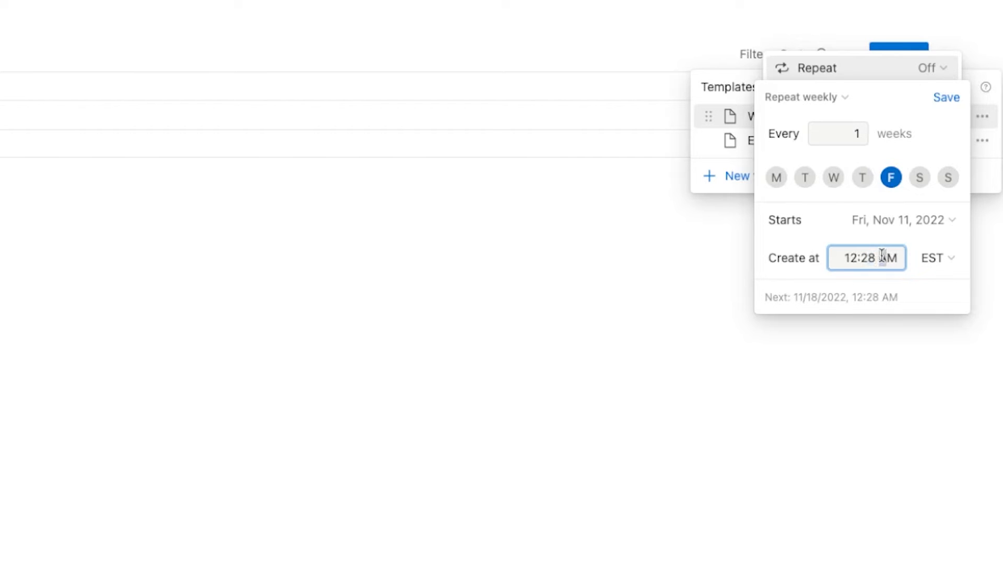
{"action": "left_click", "coordinate": [867, 258]}
{"action": "type", "text": "P"}
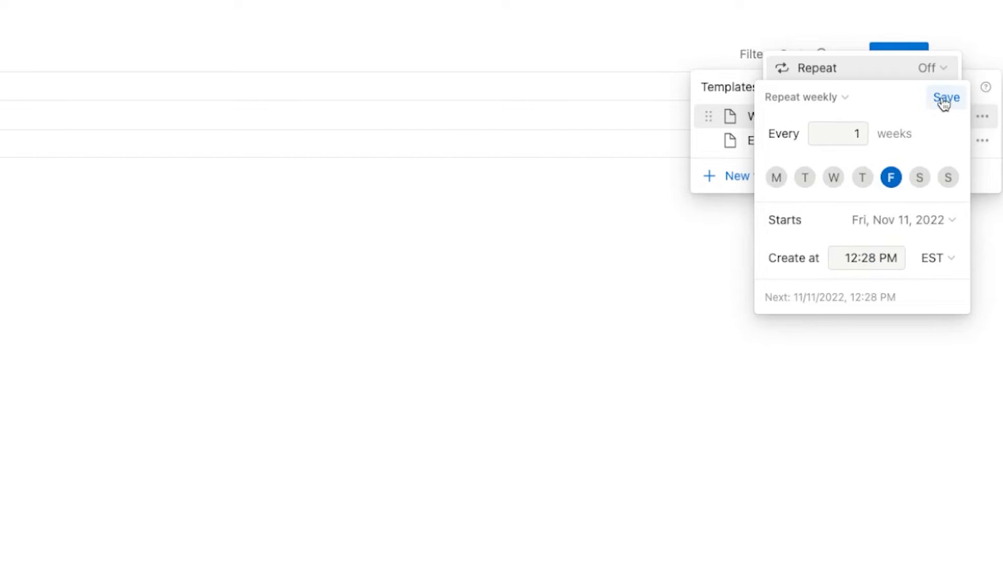
{"action": "left_click", "coordinate": [944, 98]}
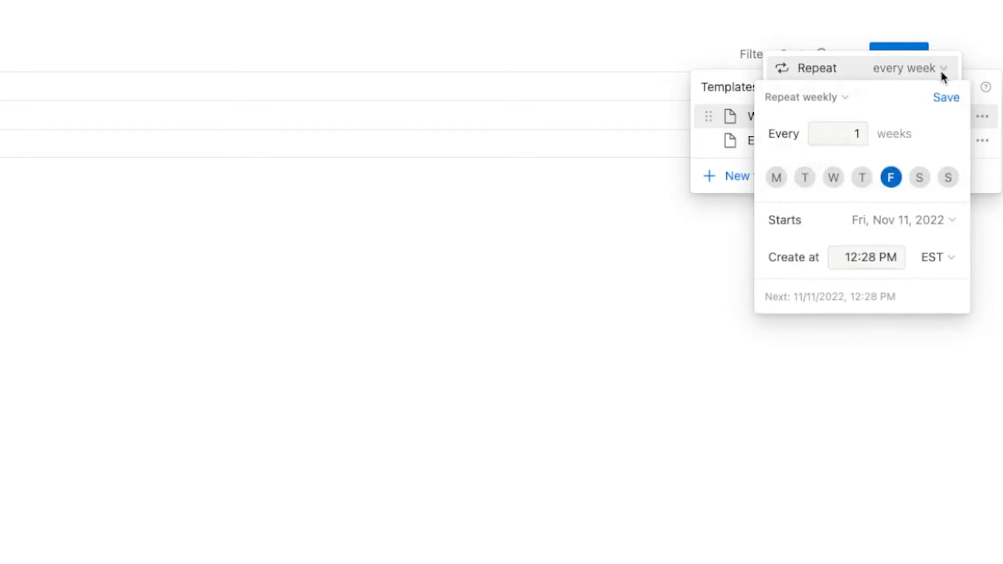
{"action": "left_click", "coordinate": [801, 96]}
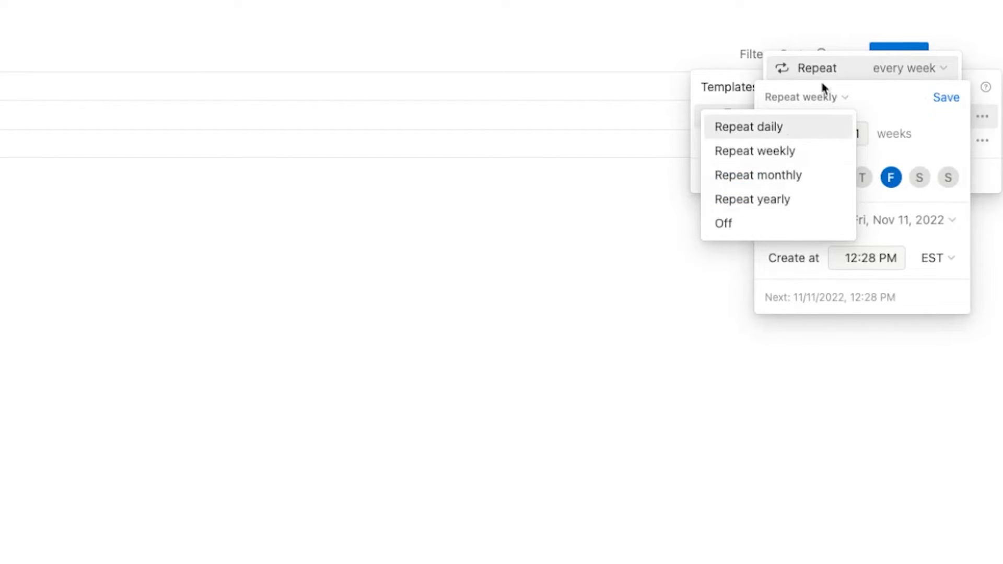
{"action": "left_click", "coordinate": [755, 150]}
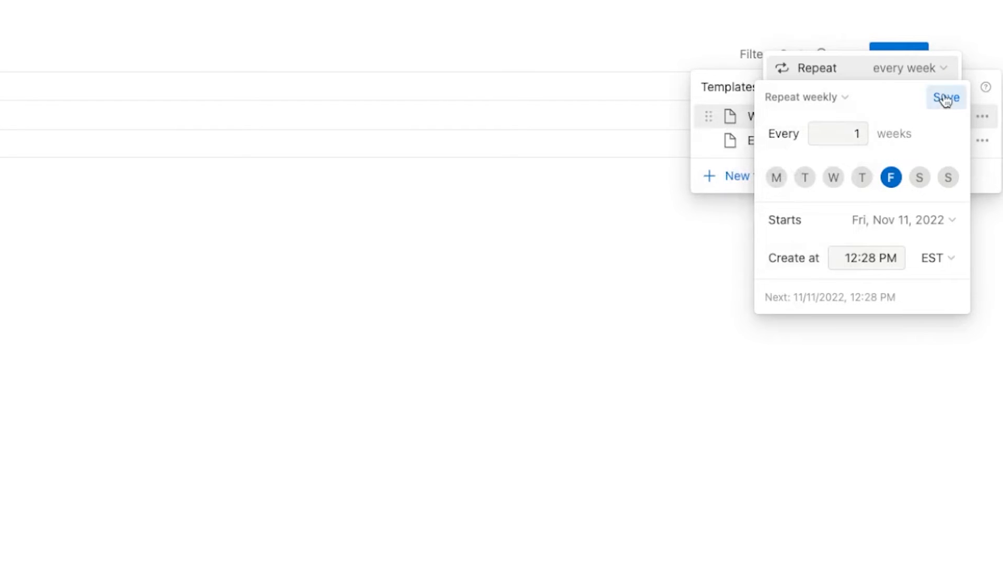
{"action": "left_click", "coordinate": [947, 97]}
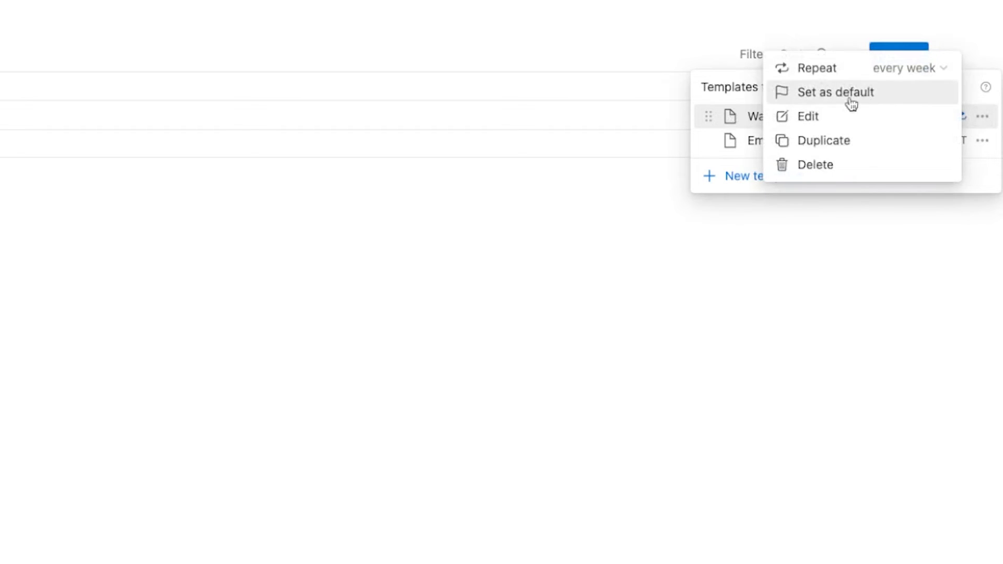
Step: Replace the template's icon with the tree icon found by searching 'leaf', then return to the database
{"action": "left_click", "coordinate": [807, 116]}
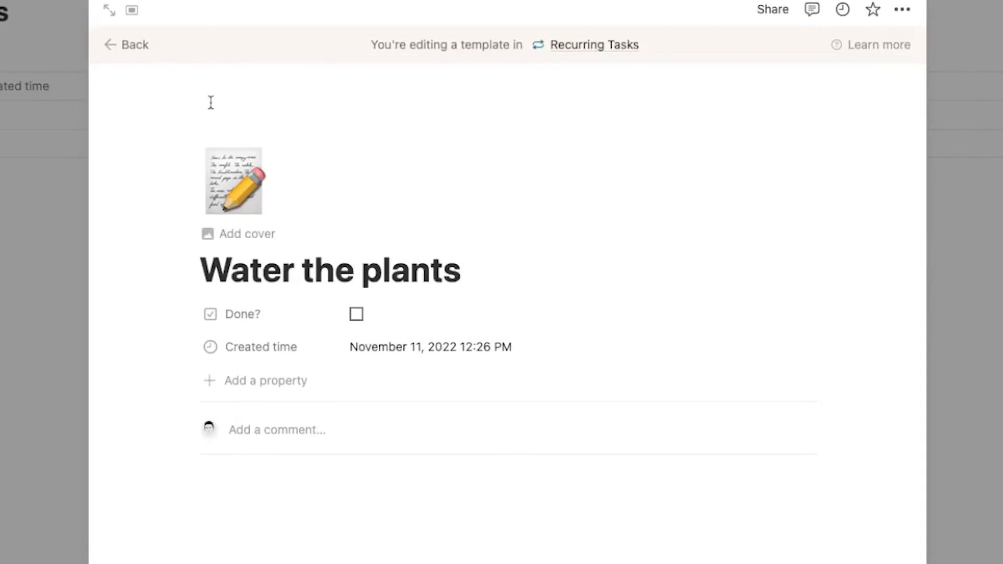
{"action": "left_click", "coordinate": [234, 184]}
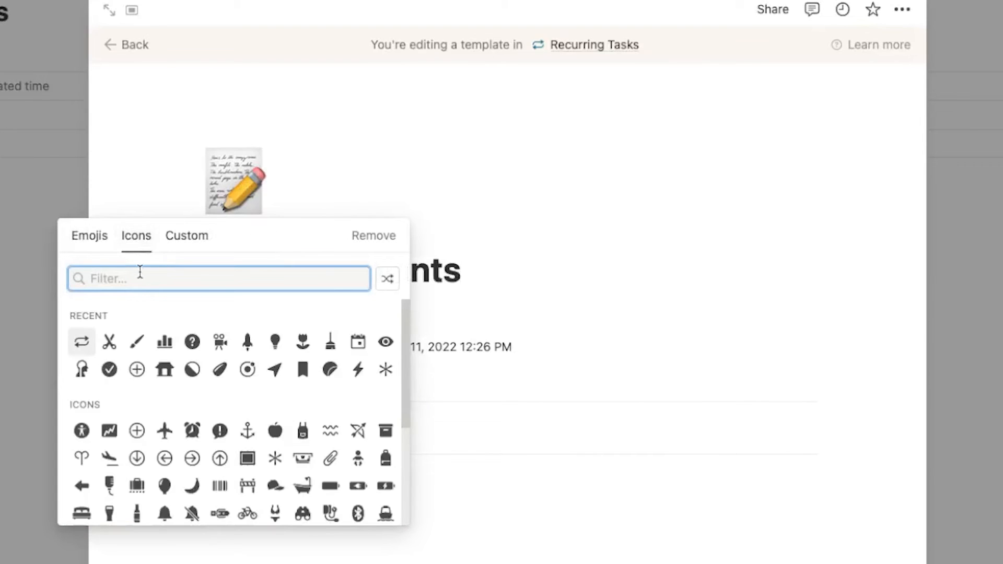
{"action": "type", "text": "leaf"}
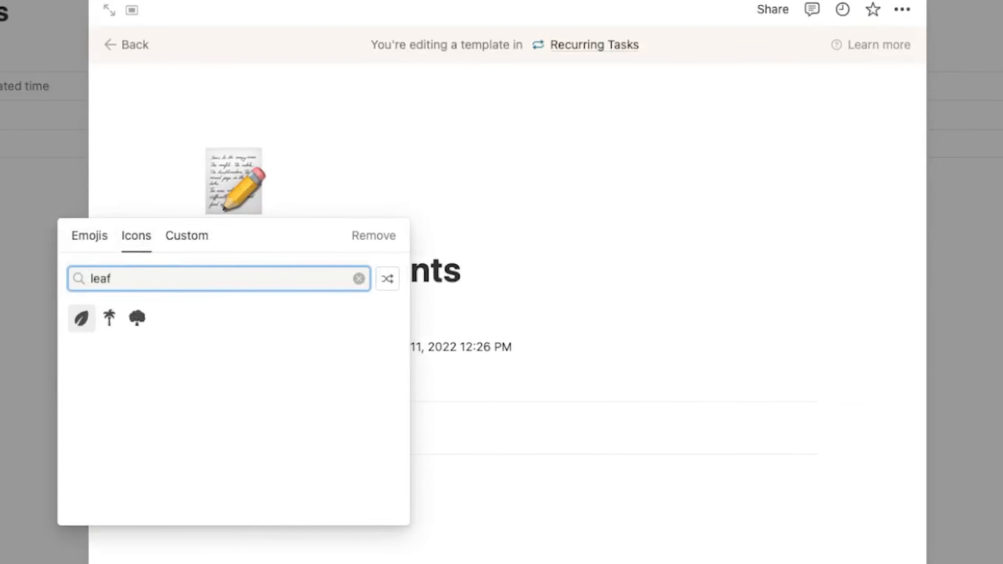
{"action": "mouse_move", "coordinate": [137, 319]}
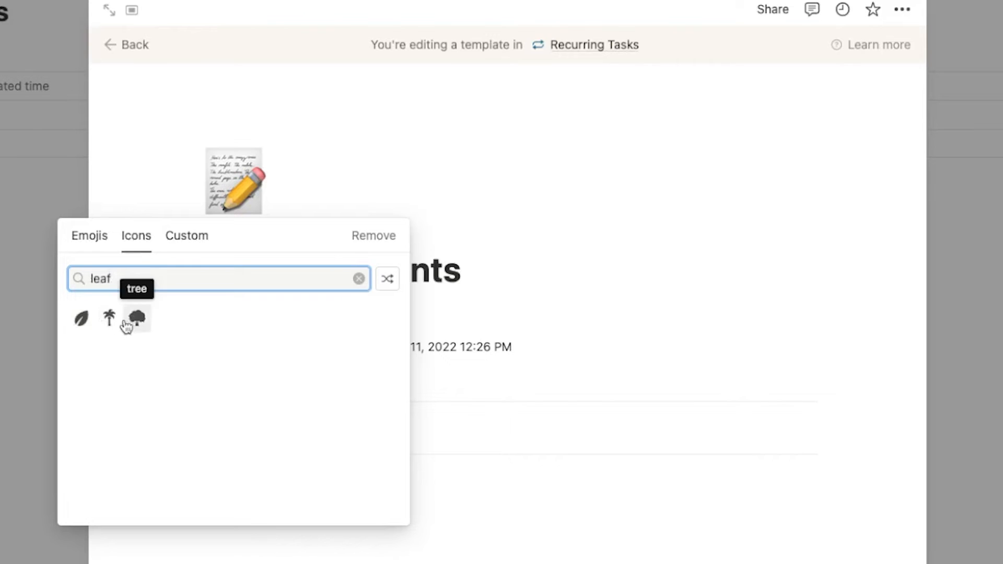
{"action": "left_click", "coordinate": [136, 319]}
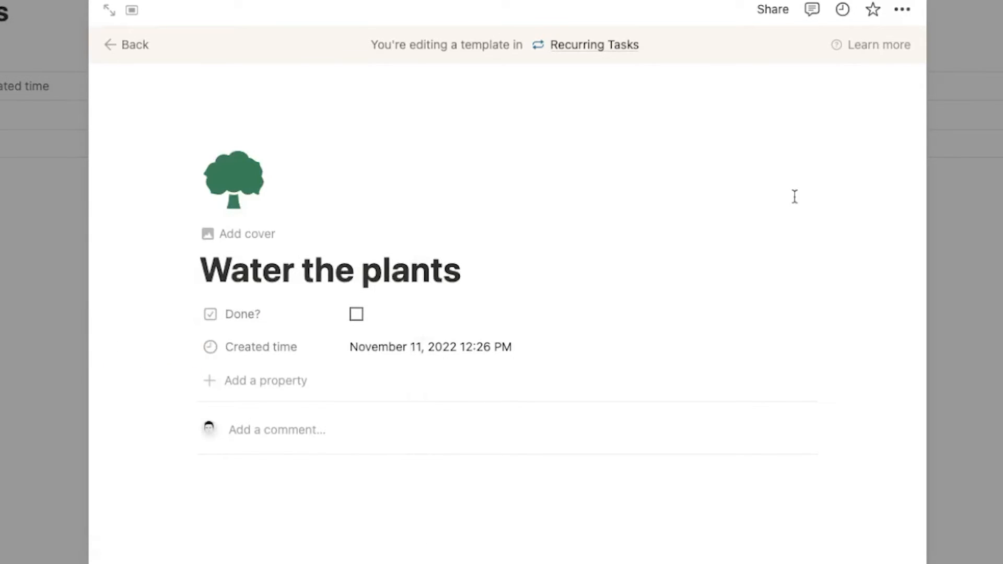
{"action": "left_click", "coordinate": [132, 44]}
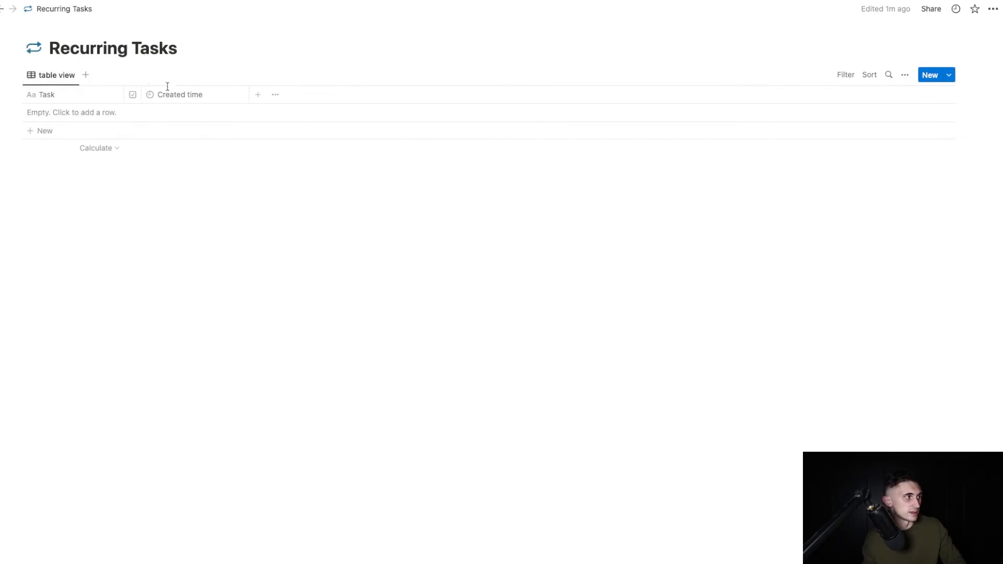
{"action": "mouse_move", "coordinate": [220, 211]}
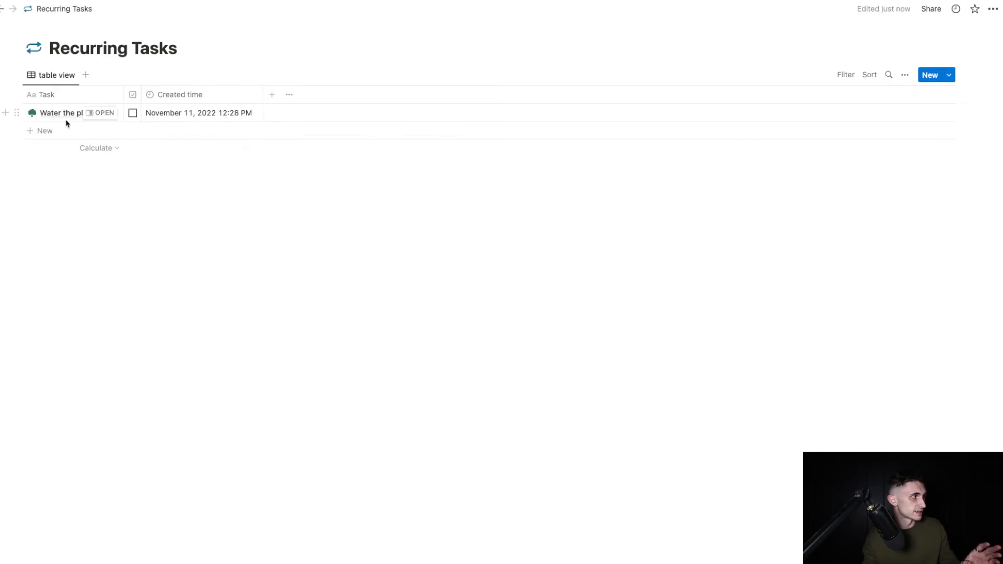
{"action": "mouse_move", "coordinate": [165, 122]}
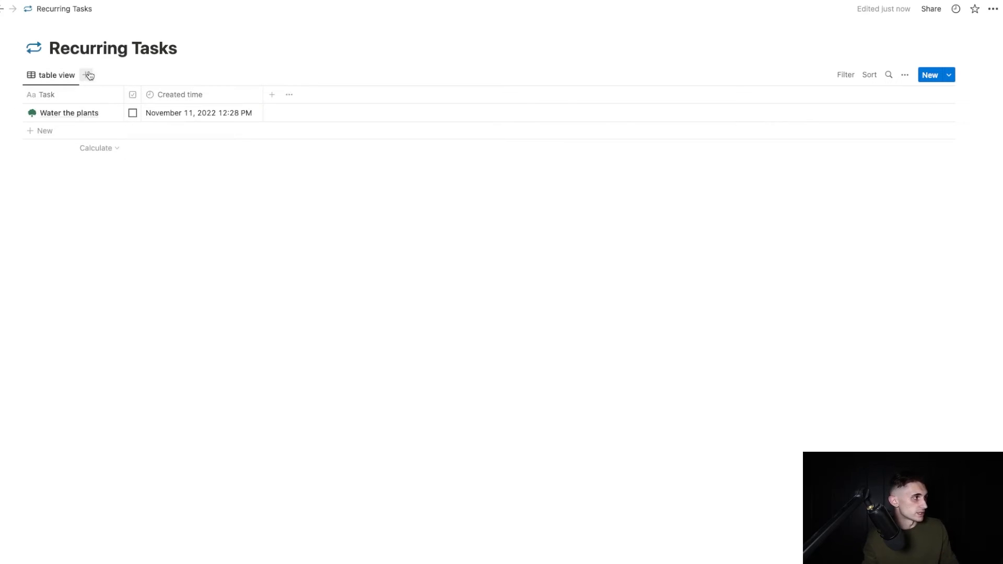
Step: Add a Calendar view to the Recurring Tasks database
{"action": "left_click", "coordinate": [88, 75]}
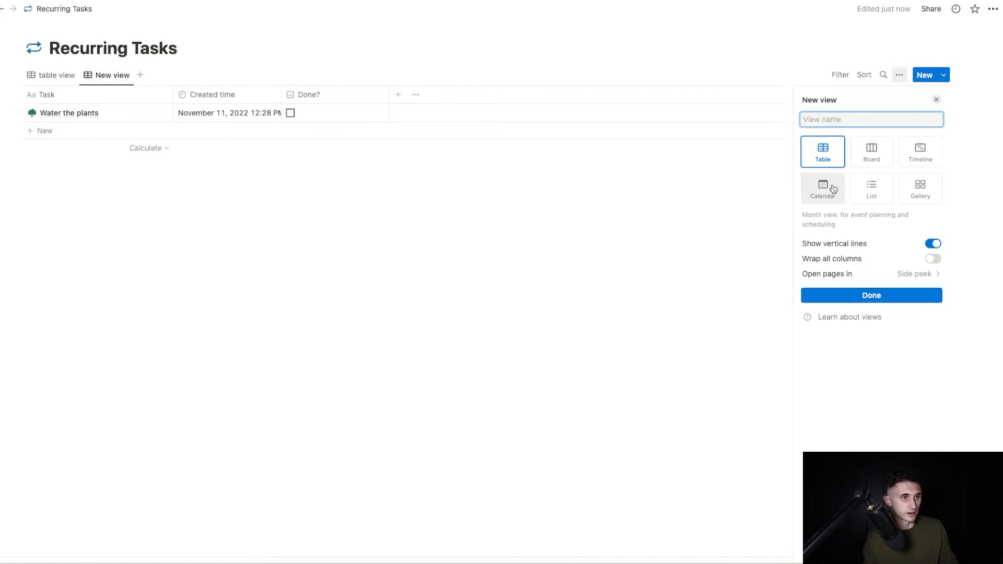
{"action": "left_click", "coordinate": [822, 188]}
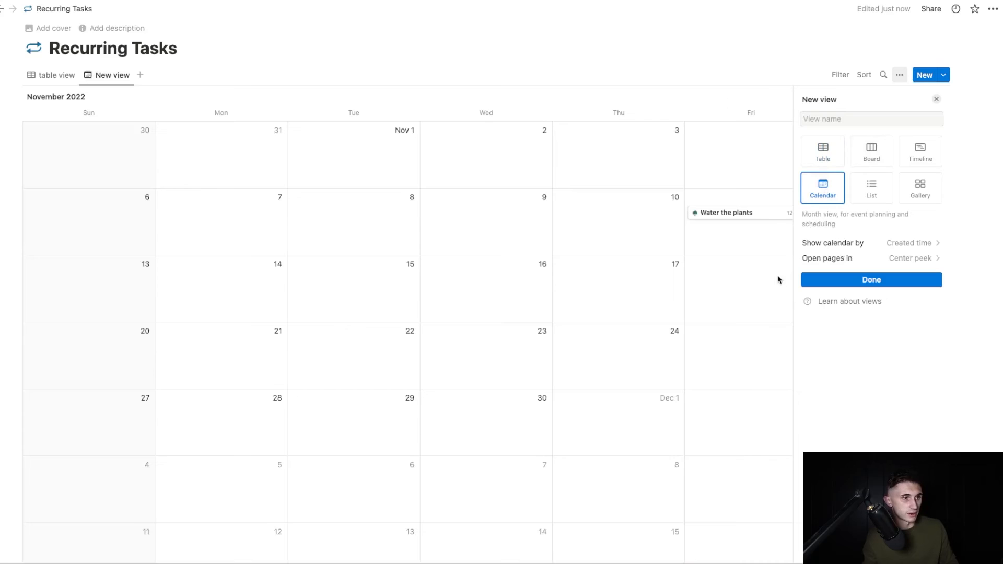
{"action": "left_click", "coordinate": [871, 280]}
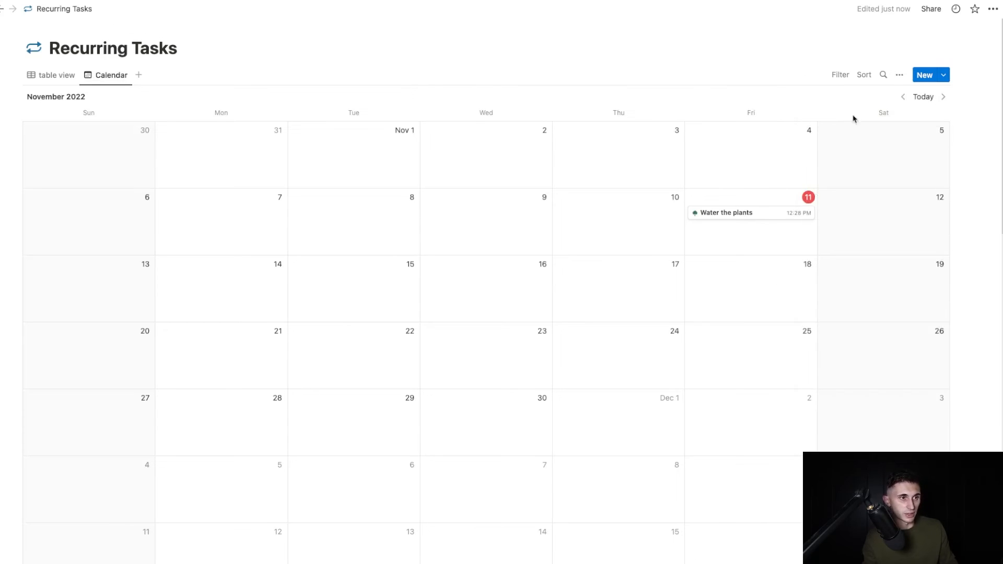
Step: Show Done? on calendar cards and check it for Water the plants
{"action": "left_click", "coordinate": [900, 76]}
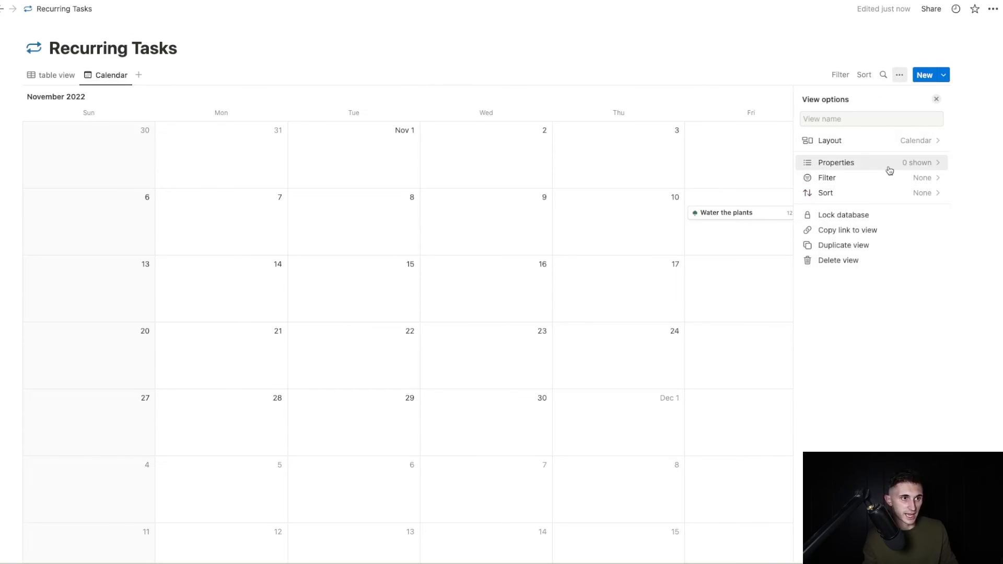
{"action": "left_click", "coordinate": [836, 162]}
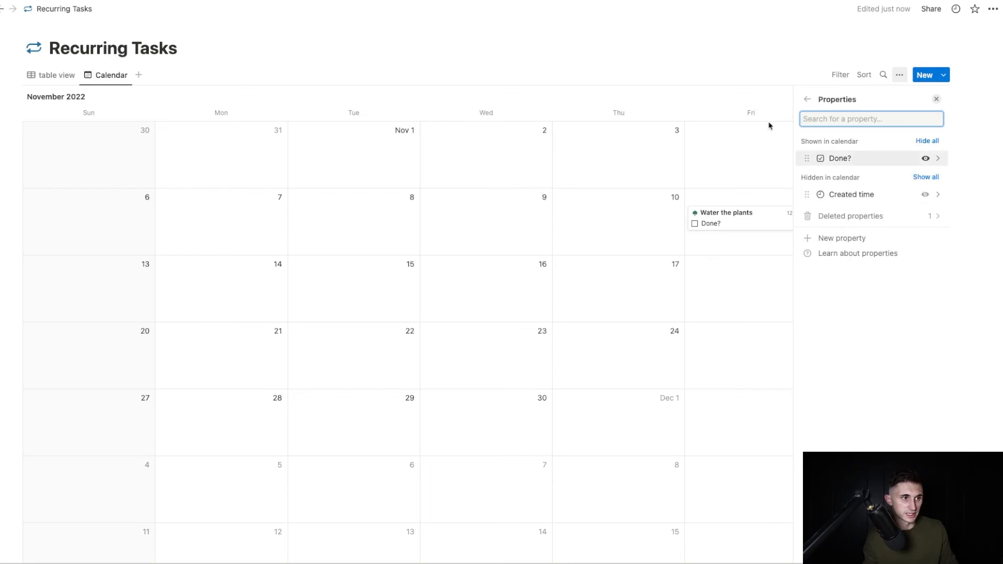
{"action": "left_click", "coordinate": [936, 99]}
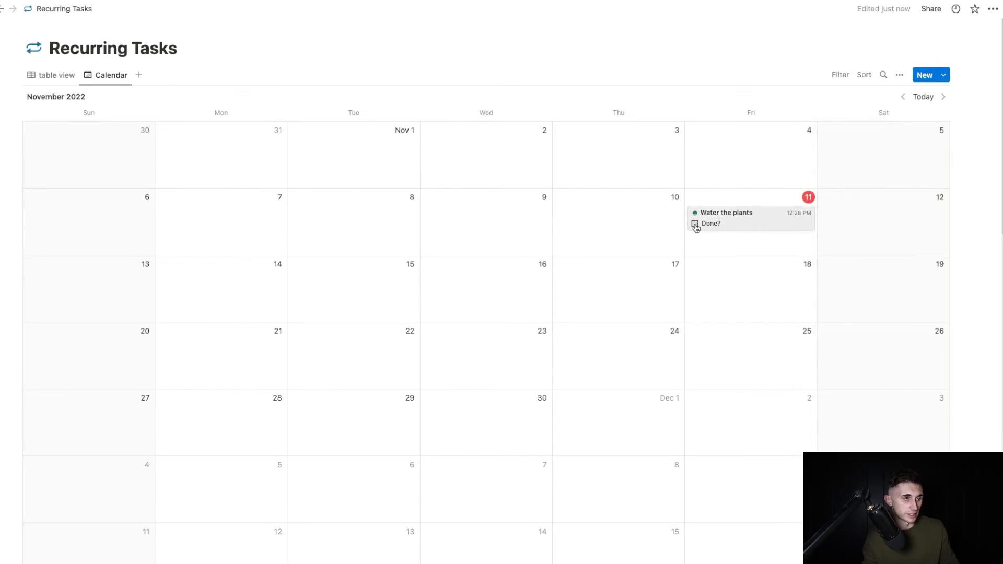
{"action": "left_click", "coordinate": [694, 223]}
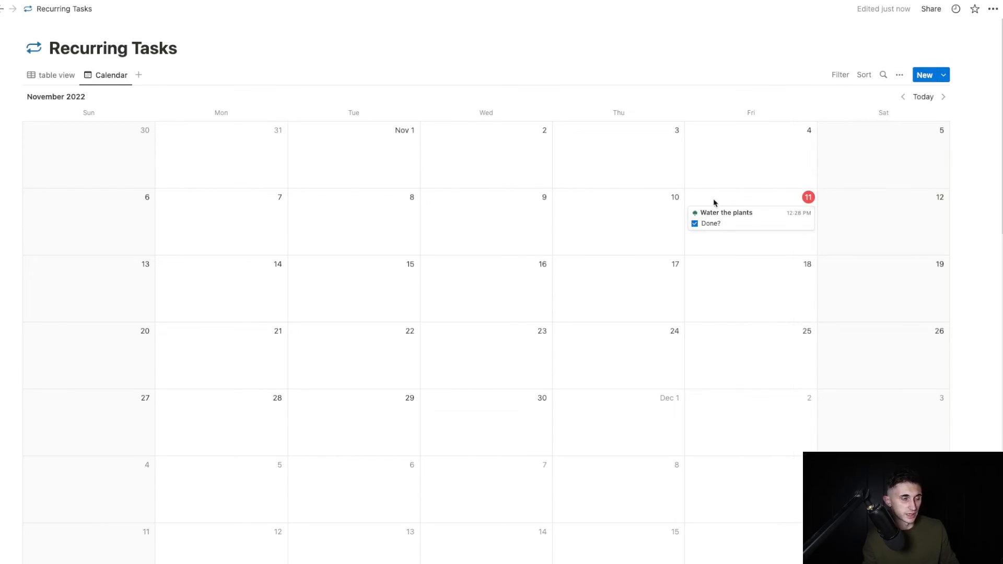
{"action": "mouse_move", "coordinate": [840, 76]}
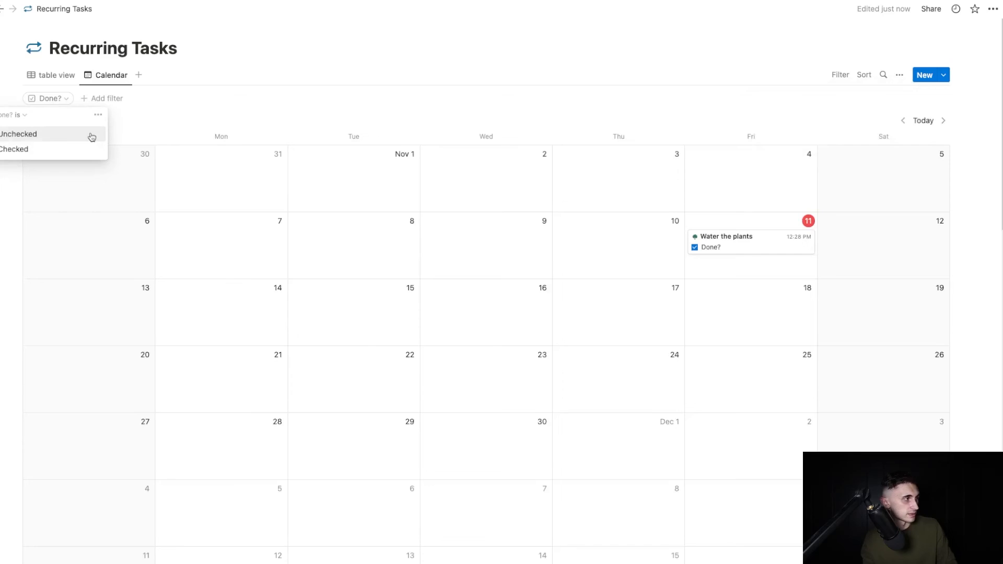
Step: Filter the Calendar view to tasks with Done? unchecked
{"action": "left_click", "coordinate": [17, 133]}
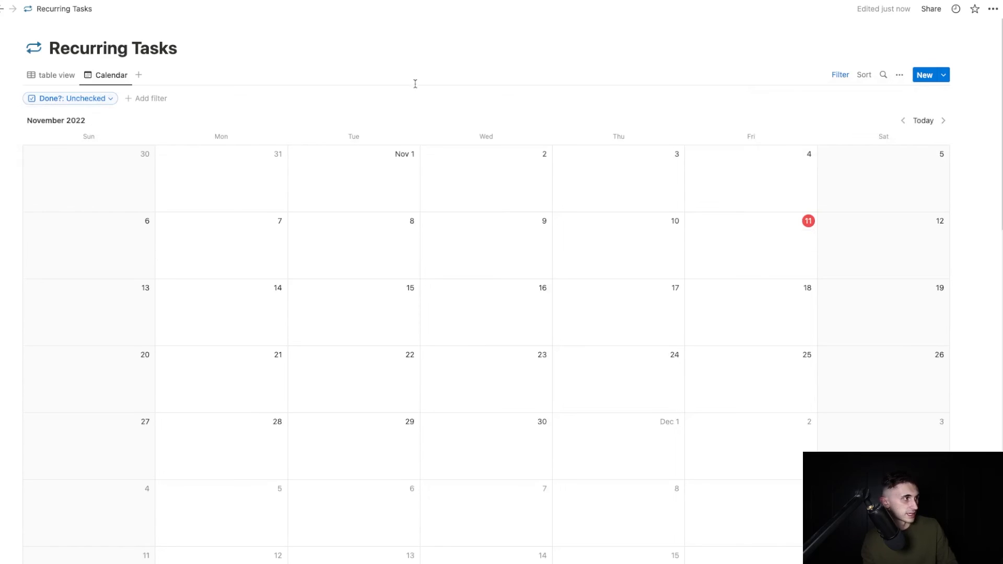
{"action": "mouse_move", "coordinate": [64, 86]}
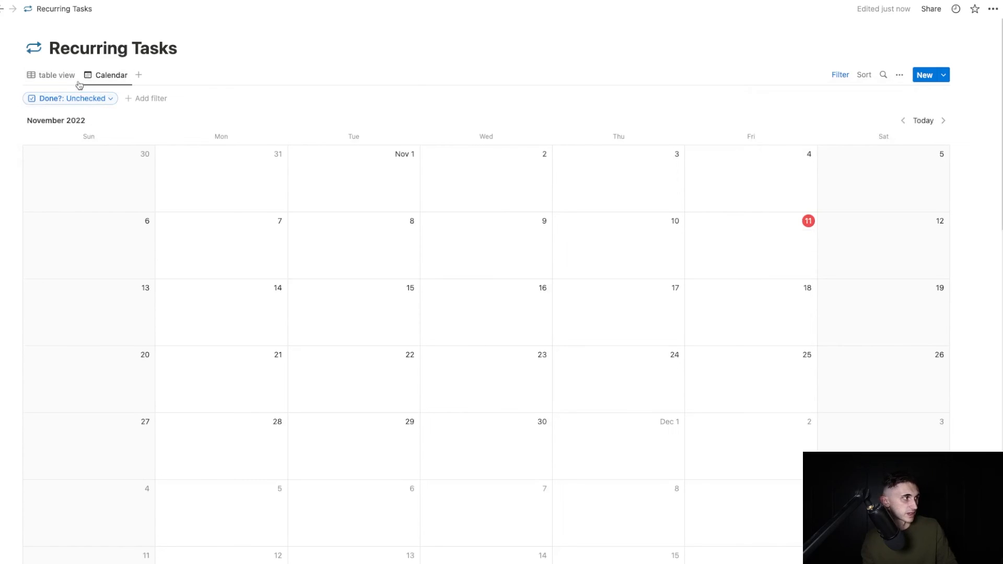
Step: Filter the table view to tasks with Done? unchecked
{"action": "left_click", "coordinate": [52, 76]}
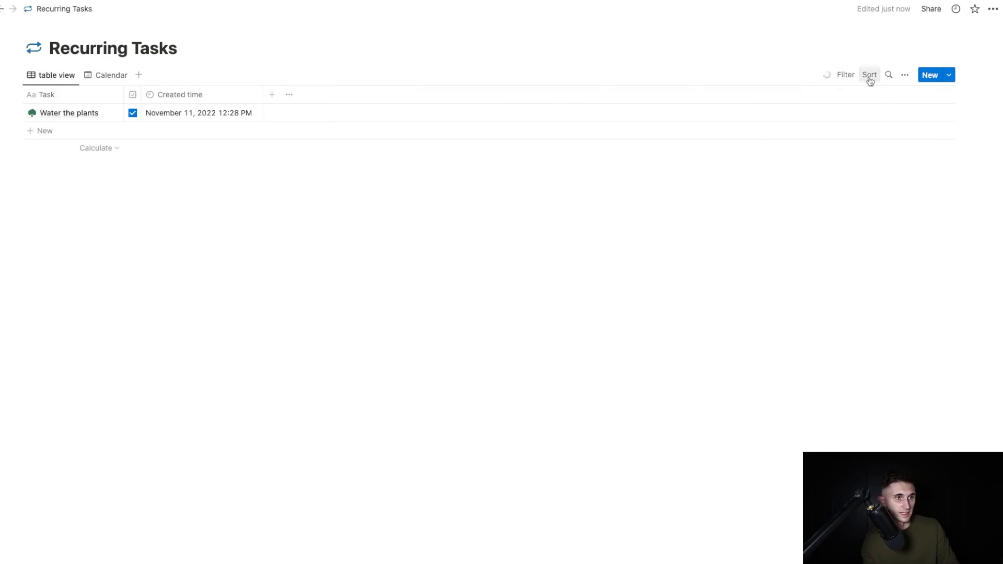
{"action": "left_click", "coordinate": [845, 75]}
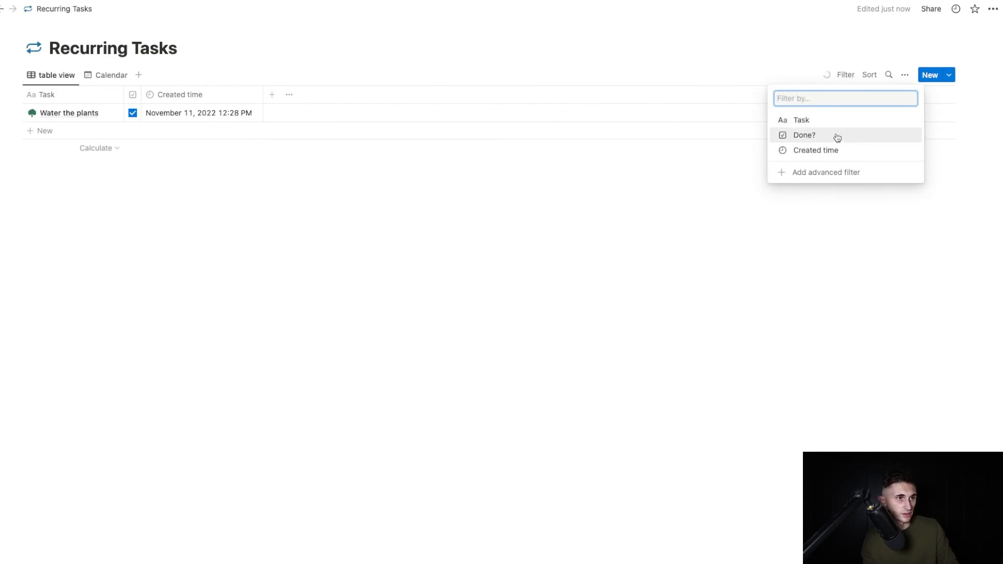
{"action": "left_click", "coordinate": [803, 134]}
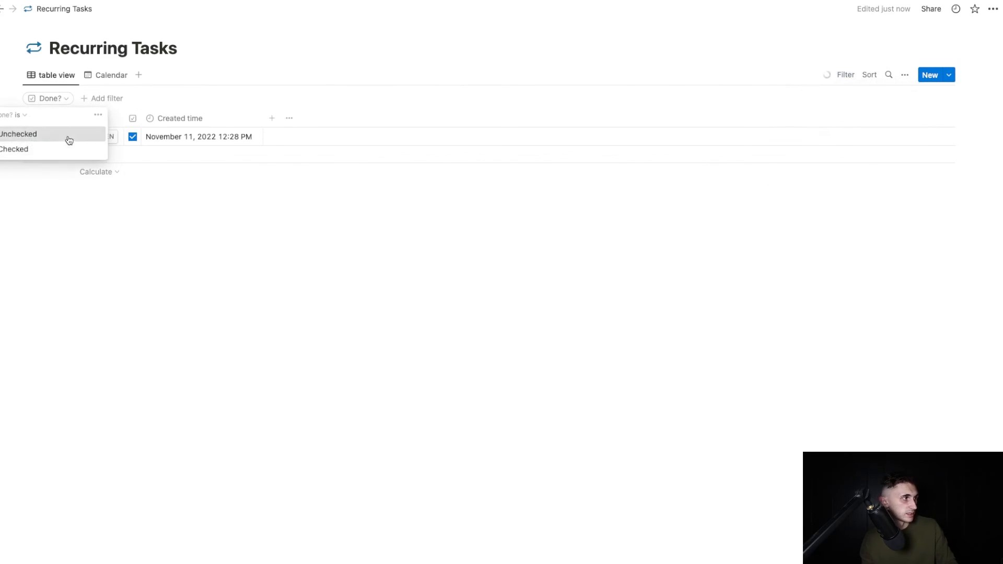
{"action": "left_click", "coordinate": [18, 134]}
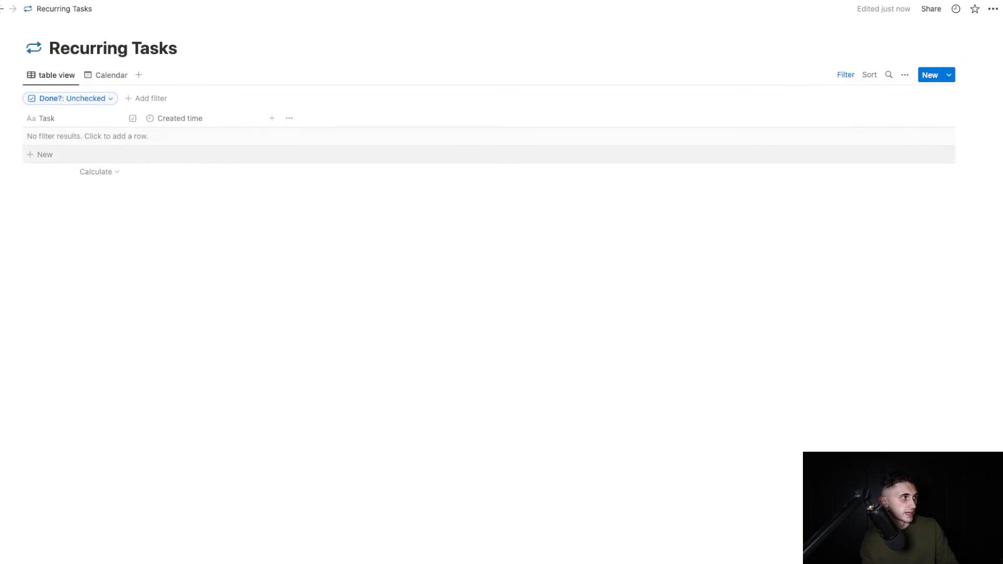
{"action": "mouse_move", "coordinate": [541, 134]}
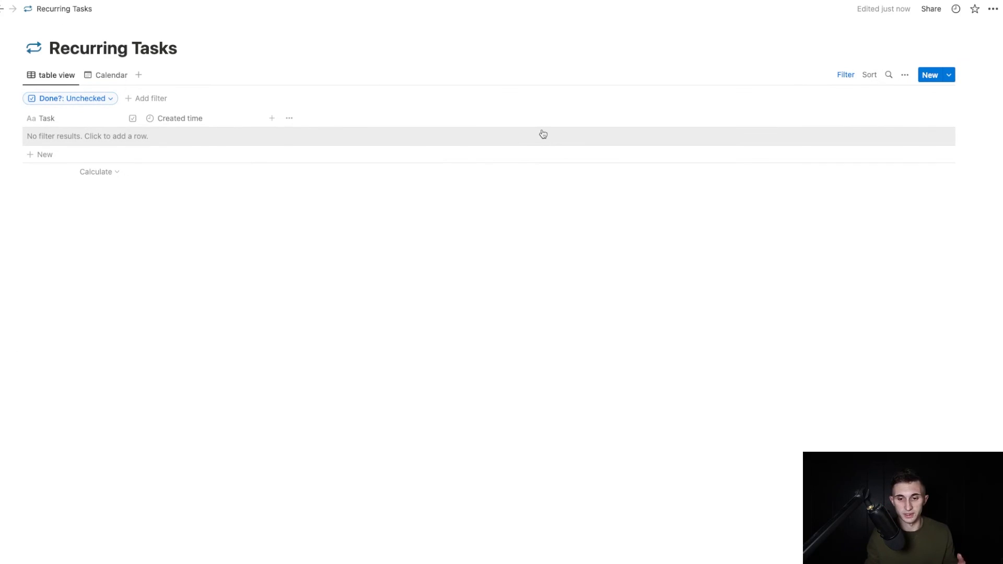